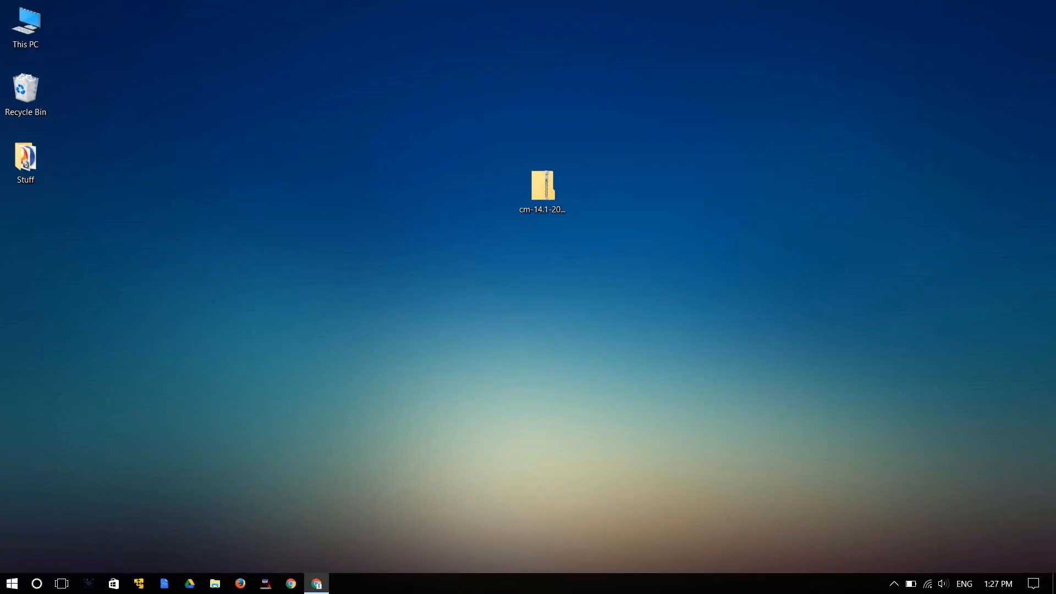
Extract the cm-14.1 nightly zip on the desktop into its own folder with 7-Zip.
double_click(542, 186)
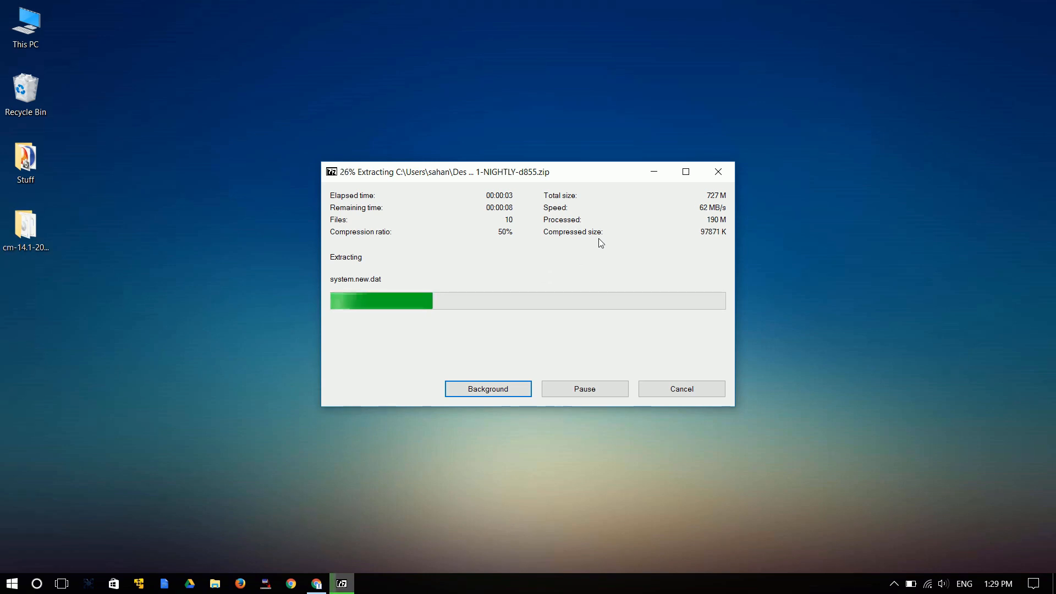